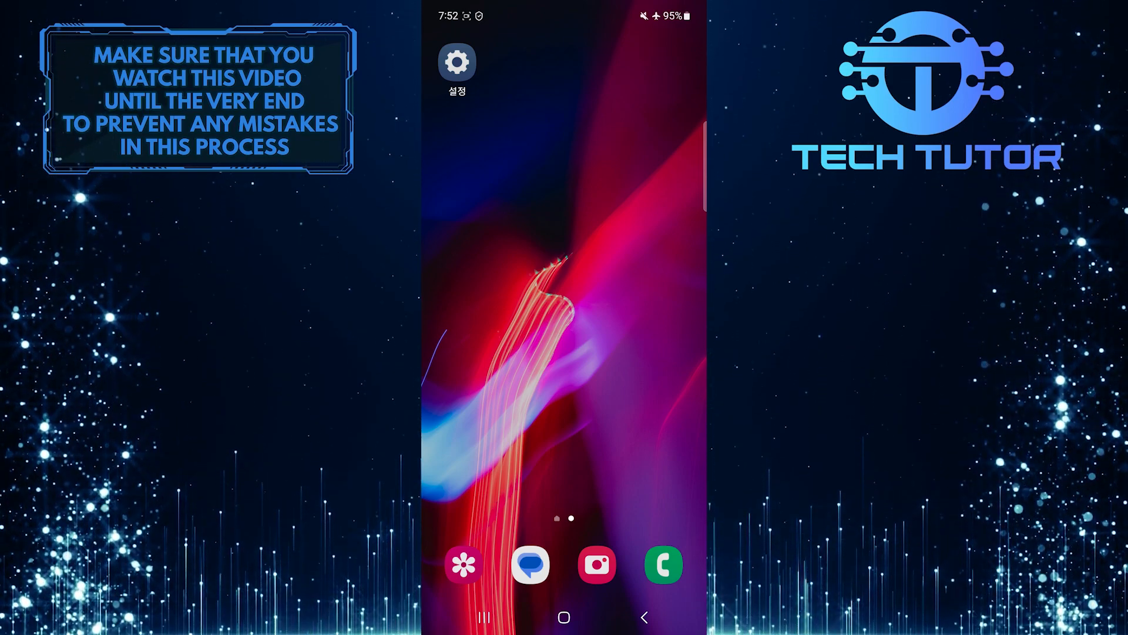
- Launch the Settings (설정) app from the home screen
scroll("down", 3)
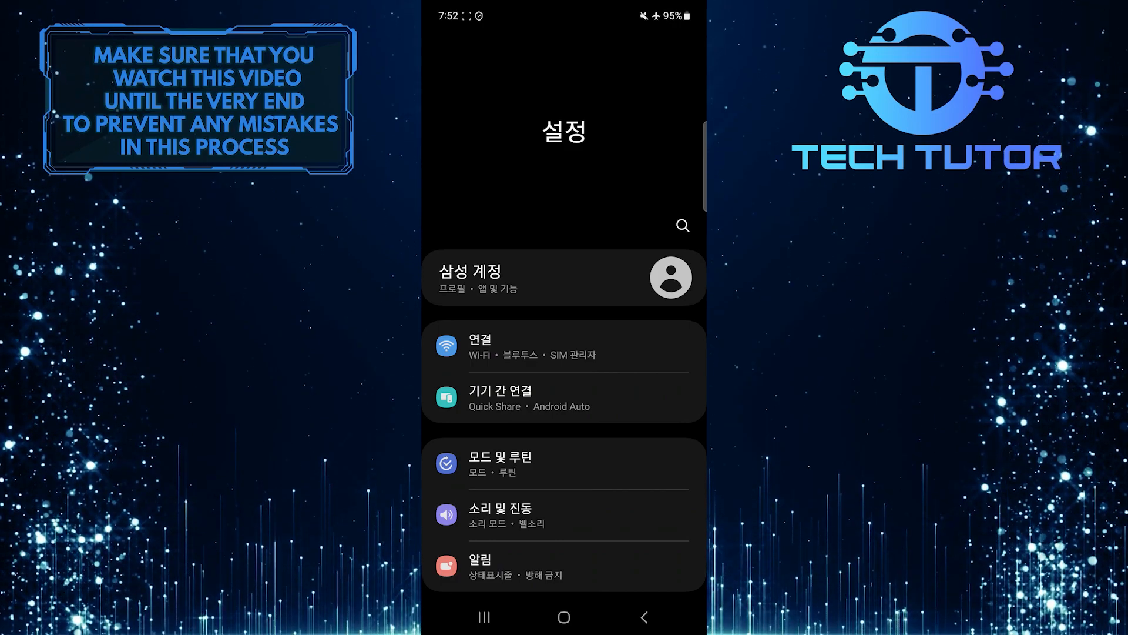
- Go to the Display (디스플레이) page from the Settings list
scroll("down", 3)
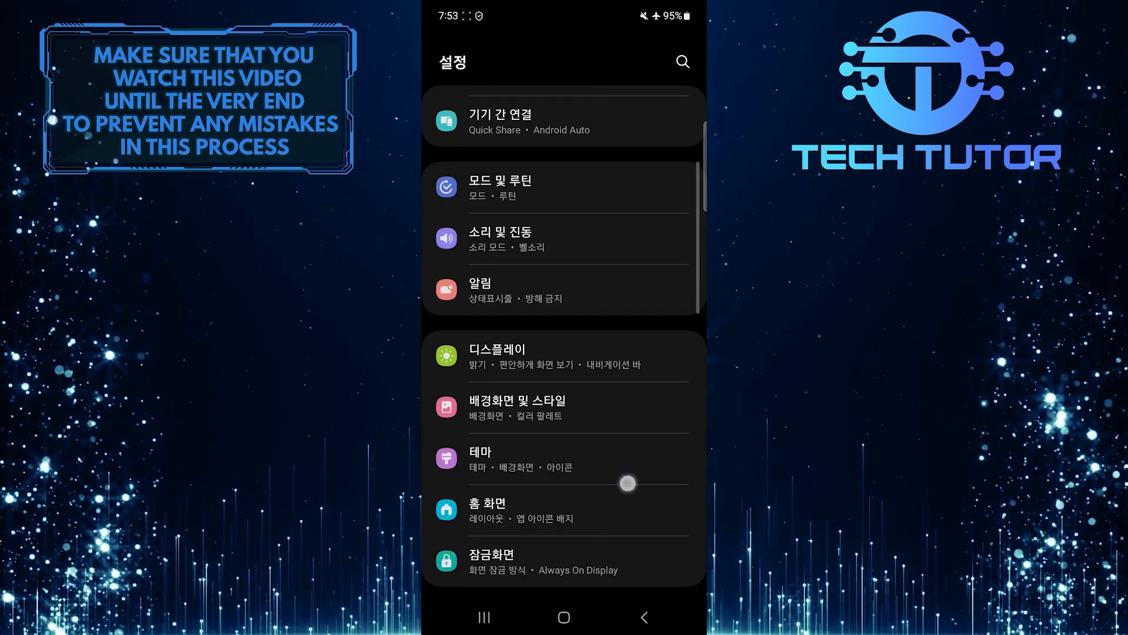
scroll("down", 3)
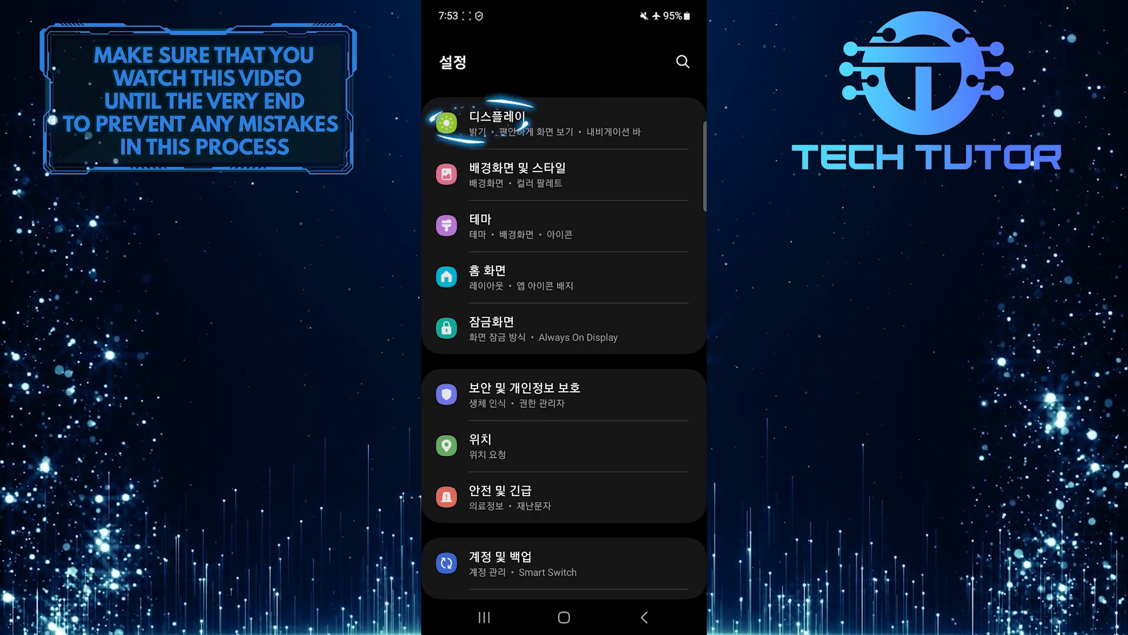
left_click(501, 115)
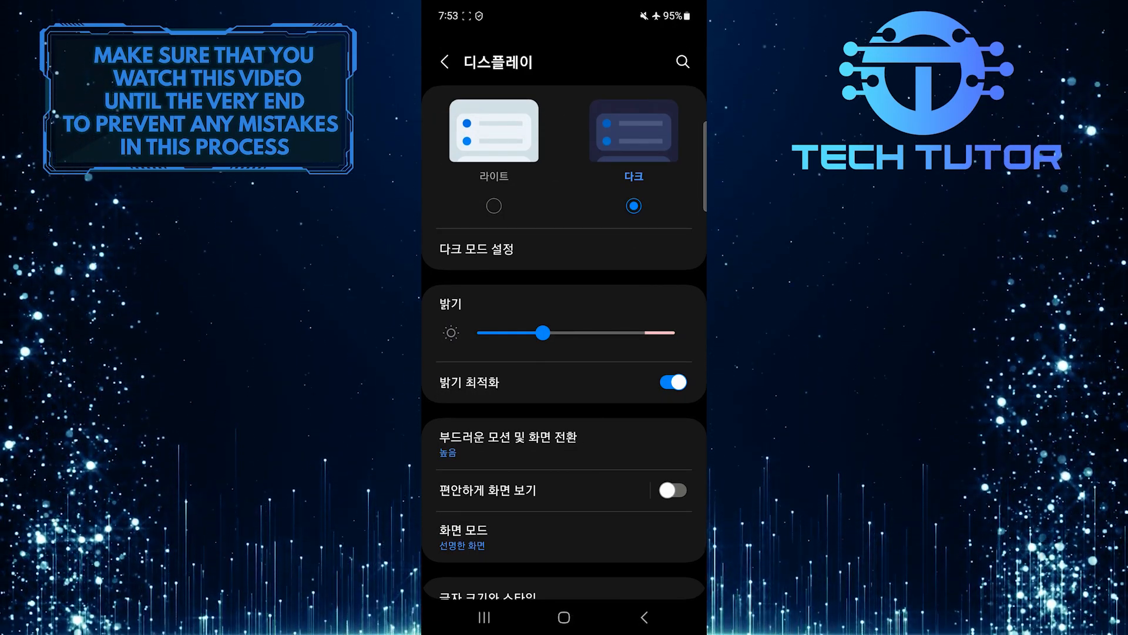
- Reach the Language (언어) page via 'Looking for something else?' at the bottom of Display
scroll("down", 3)
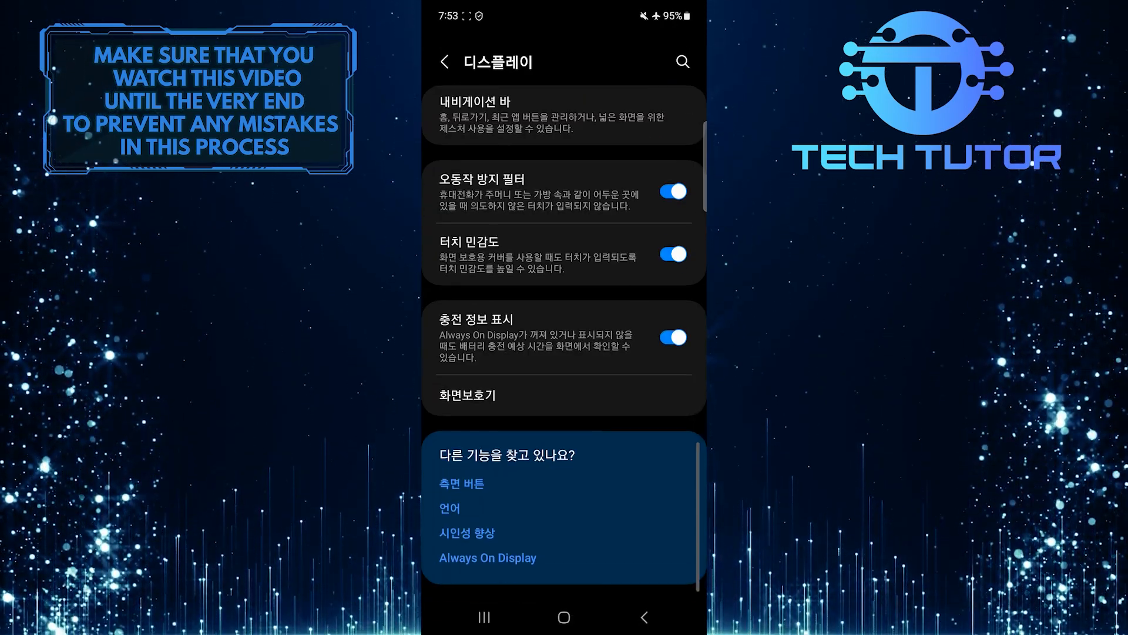
left_click(449, 508)
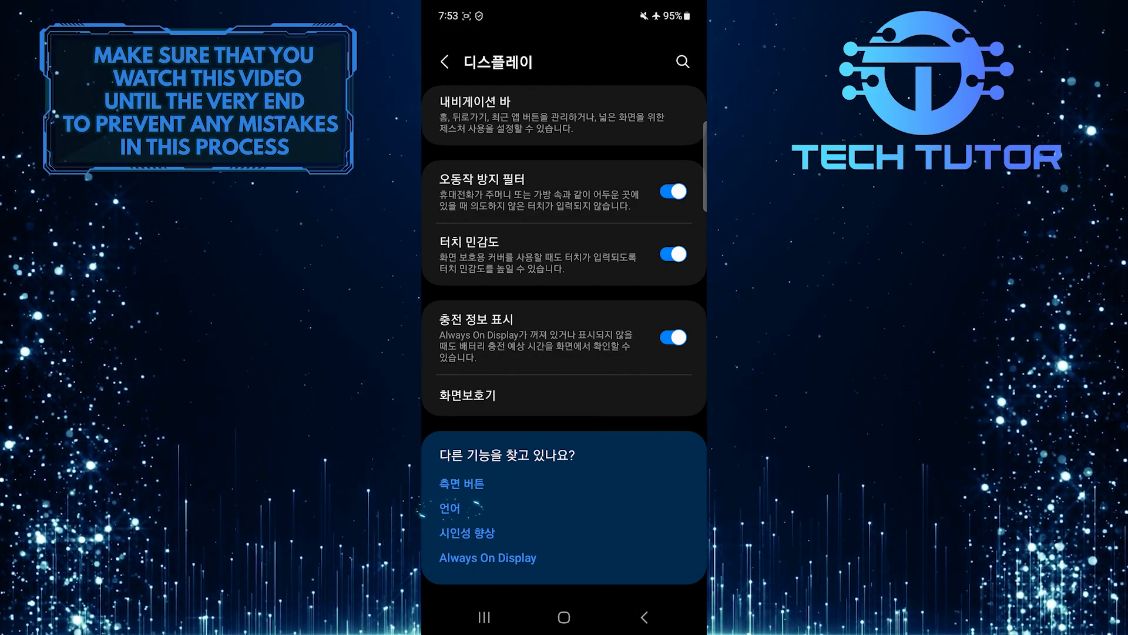
left_click(453, 508)
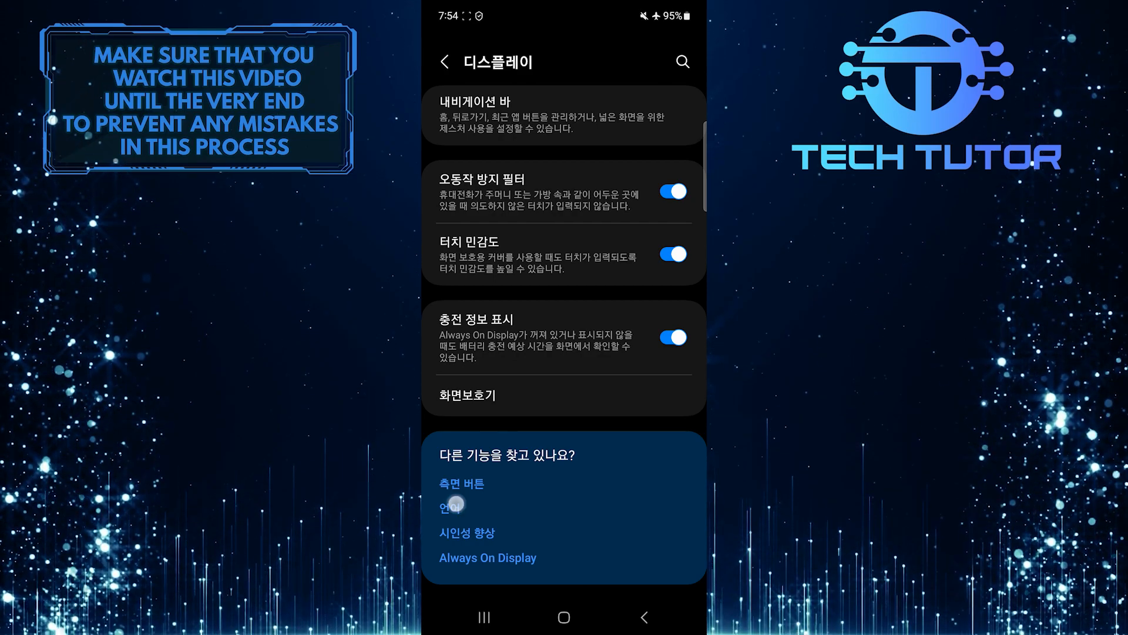
left_click(451, 505)
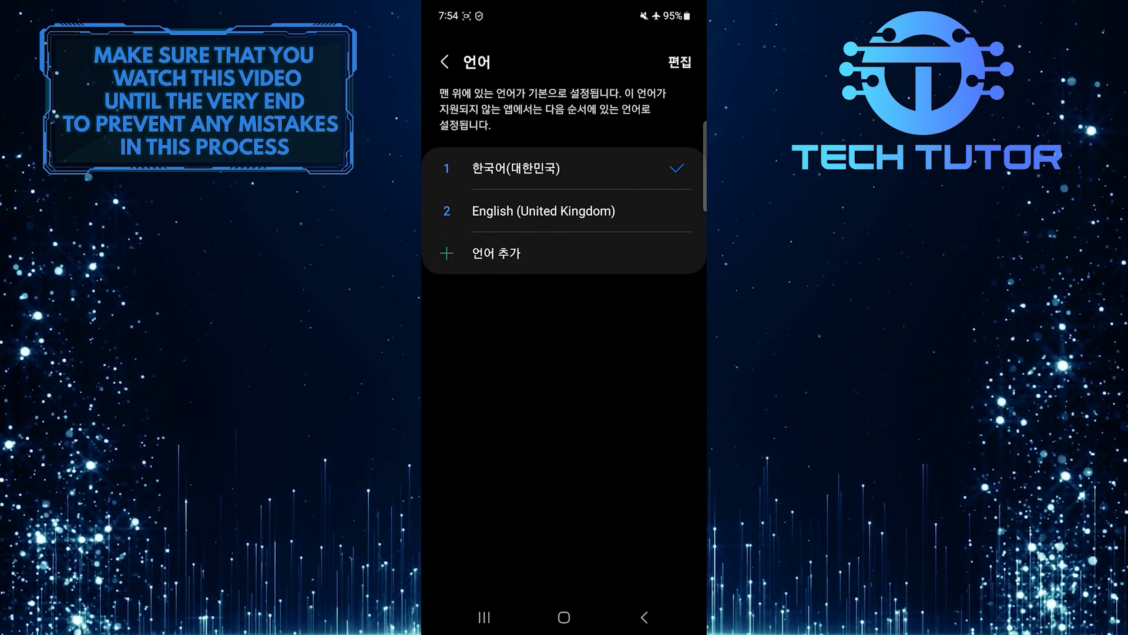
left_click(496, 252)
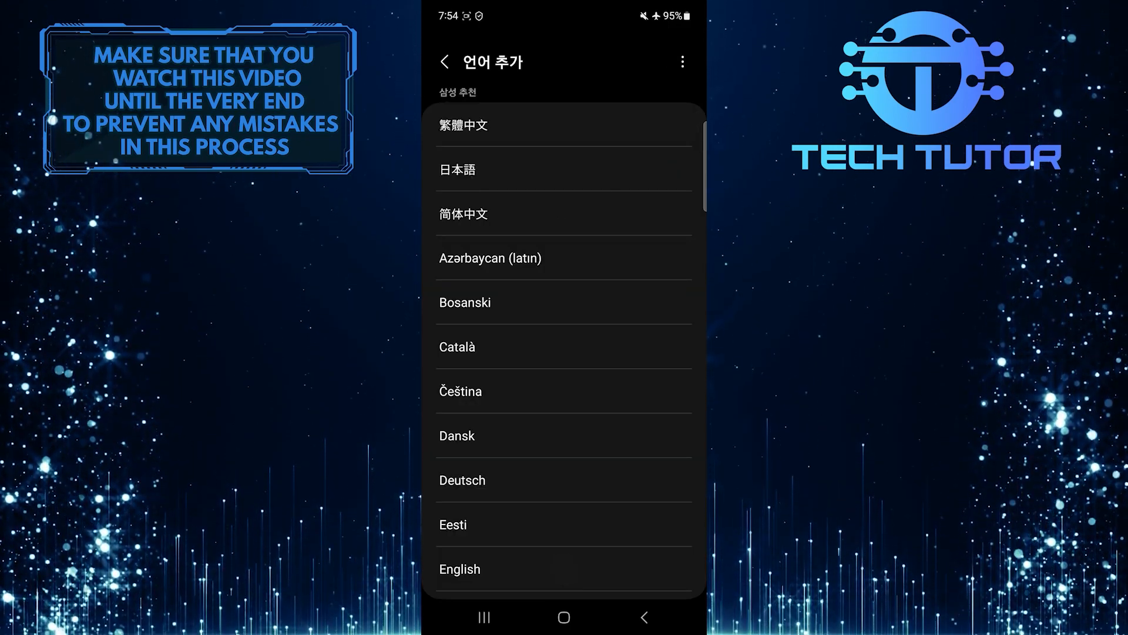
scroll("down", 3)
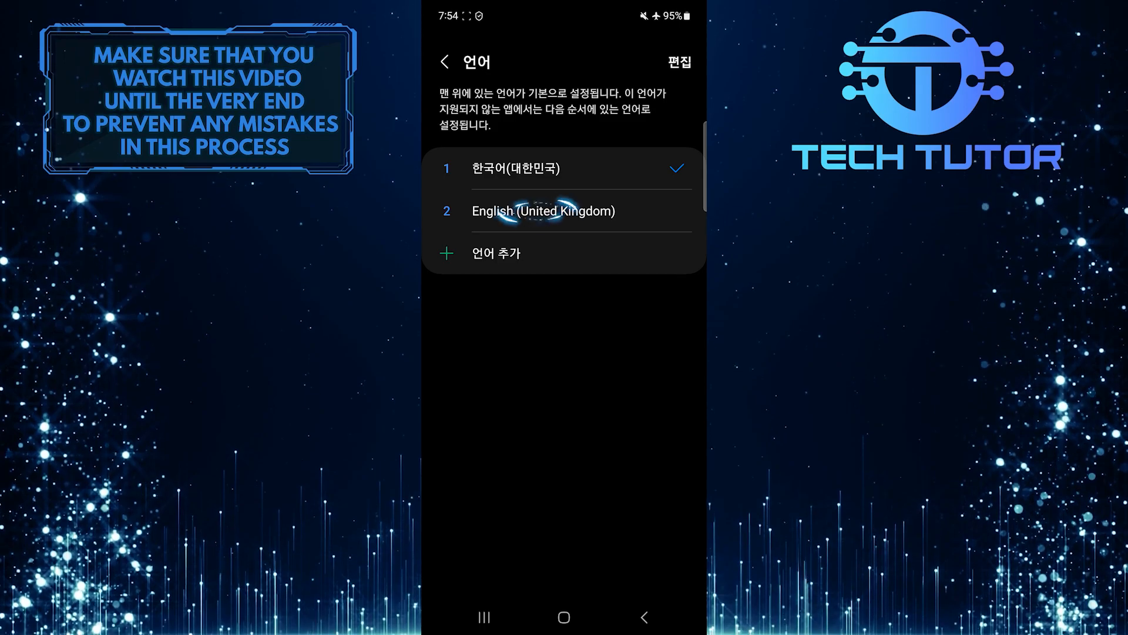
- Select English (United Kingdom) and confirm with 적용 (Apply) to make it the default language
left_click(564, 211)
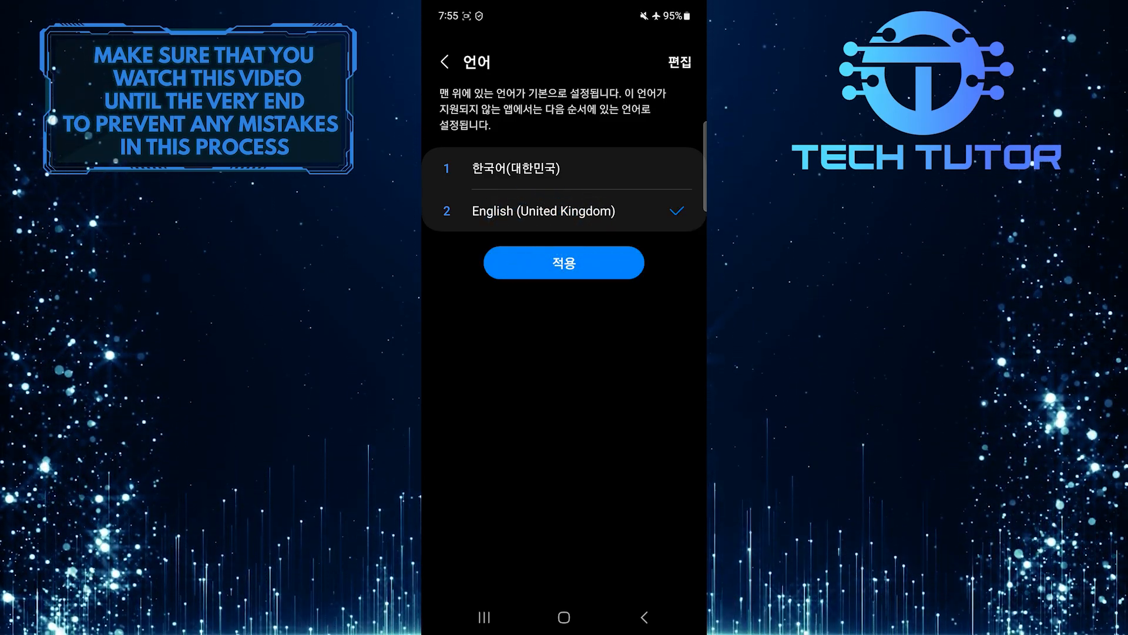
left_click(564, 263)
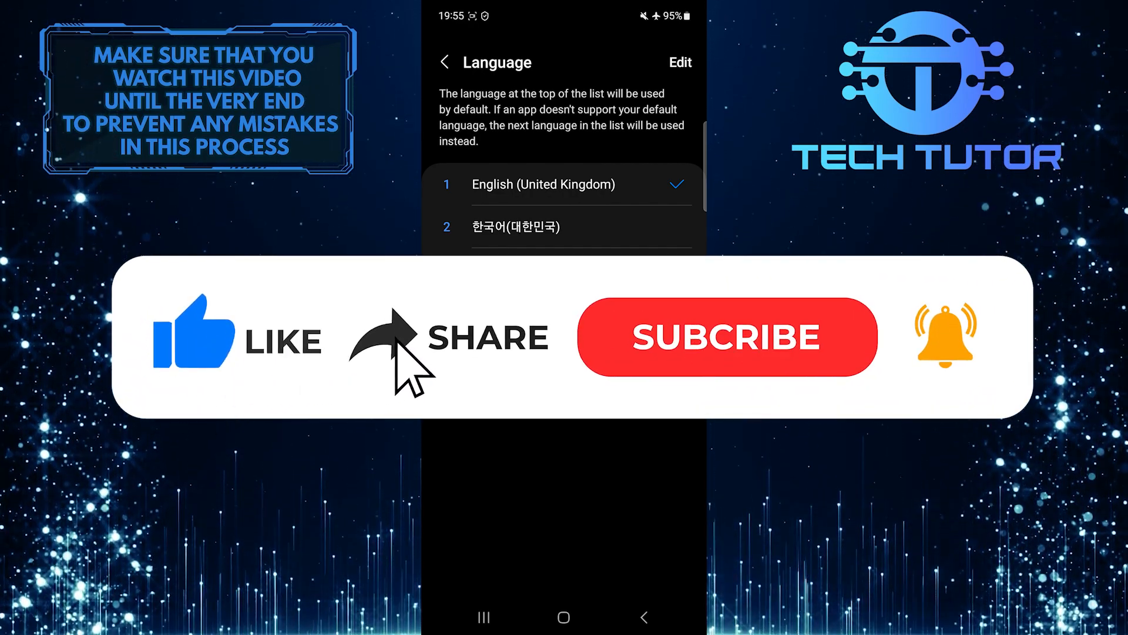
- Confirm the Language page now shows English (United Kingdom) first above Korean
left_click(726, 336)
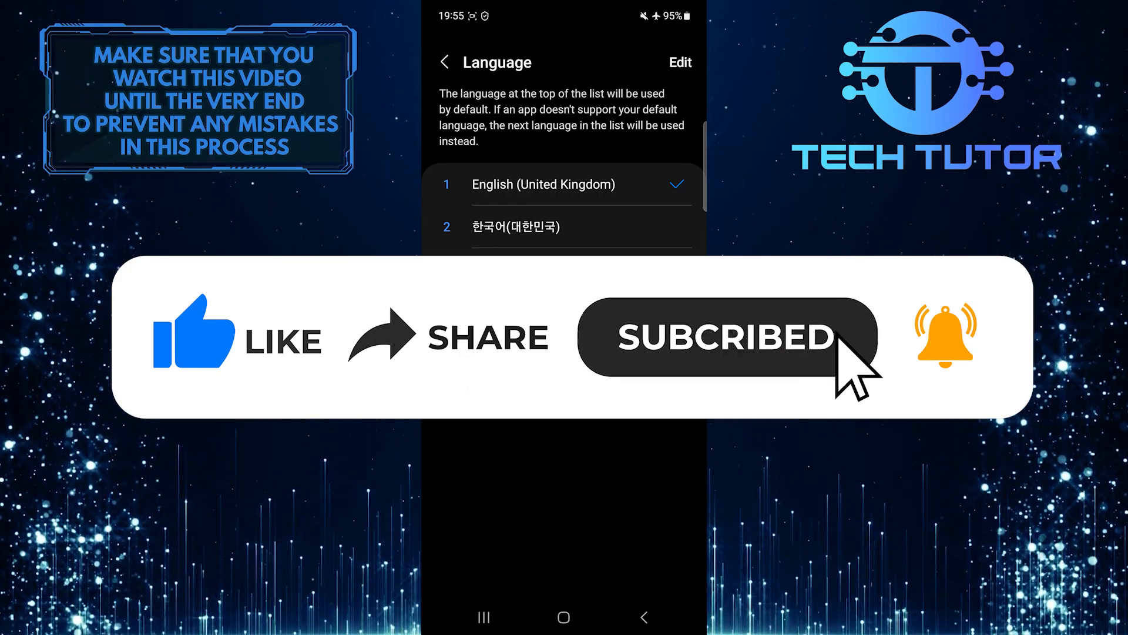